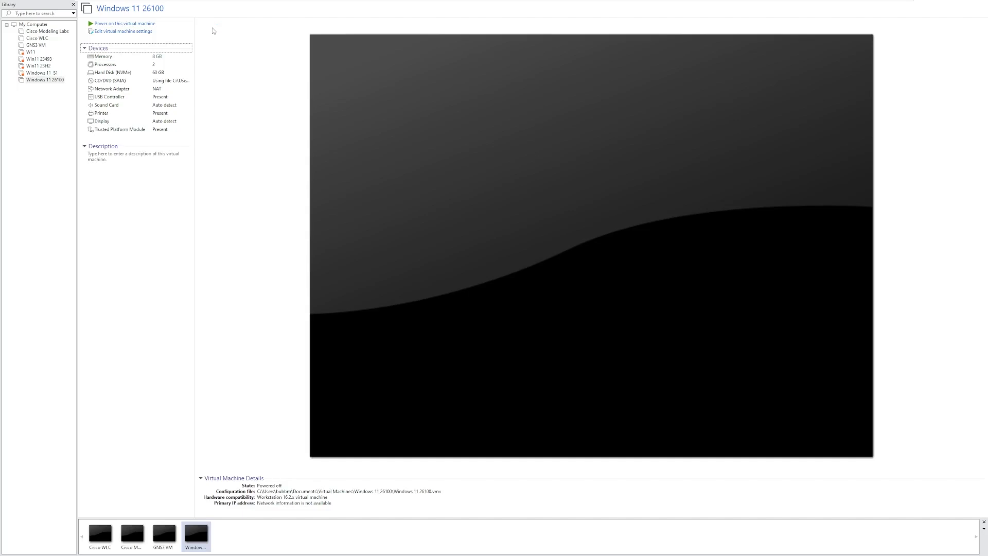
Power on the Windows 11 26100 virtual machine in VMware Workstation
left_click(124, 23)
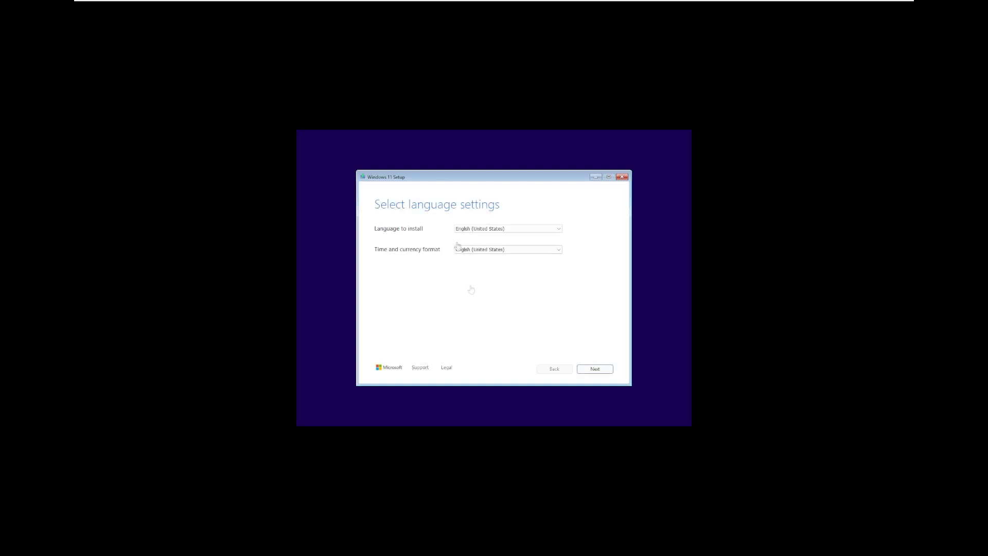
Accept default language and US keyboard, skip the product key, accept license, install Windows 11 Pro
left_click(594, 369)
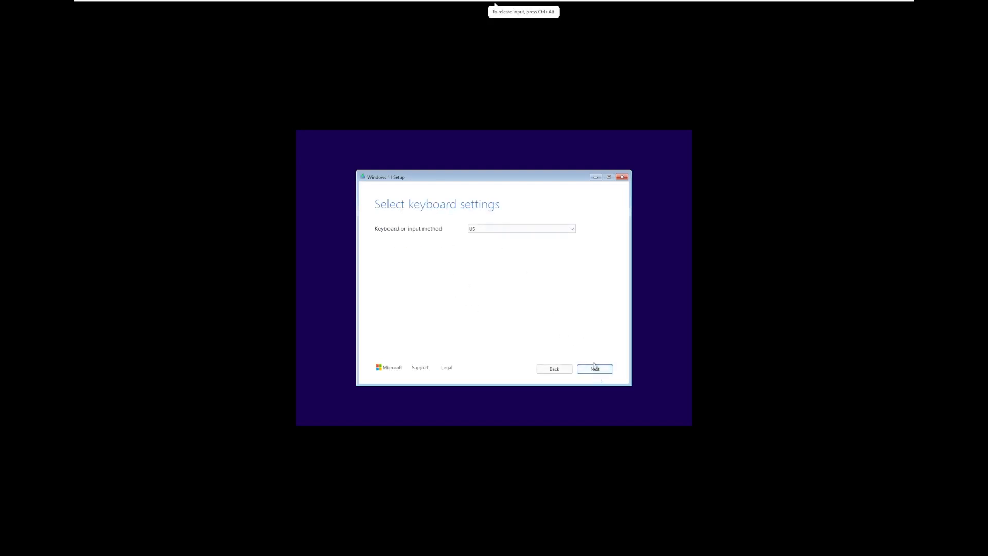
left_click(593, 368)
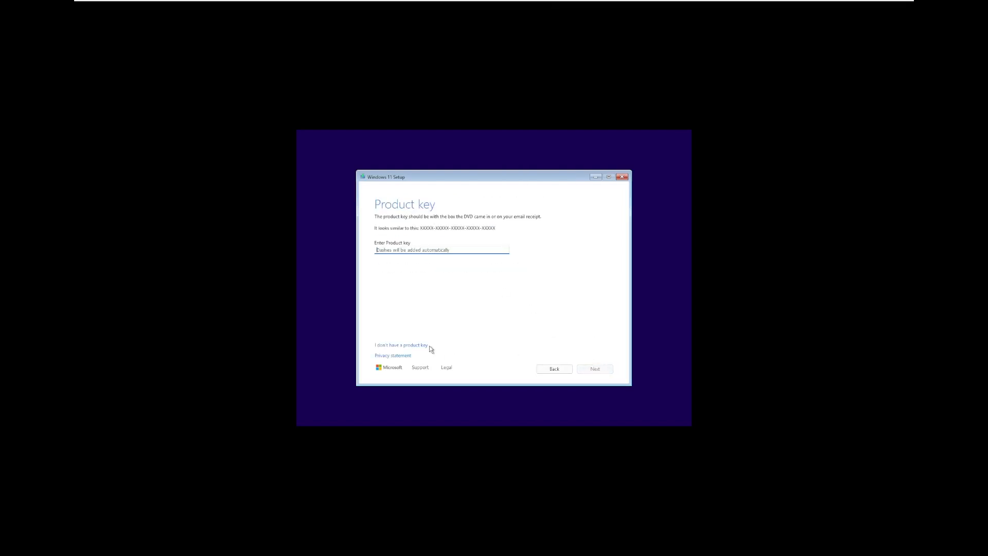
left_click(401, 345)
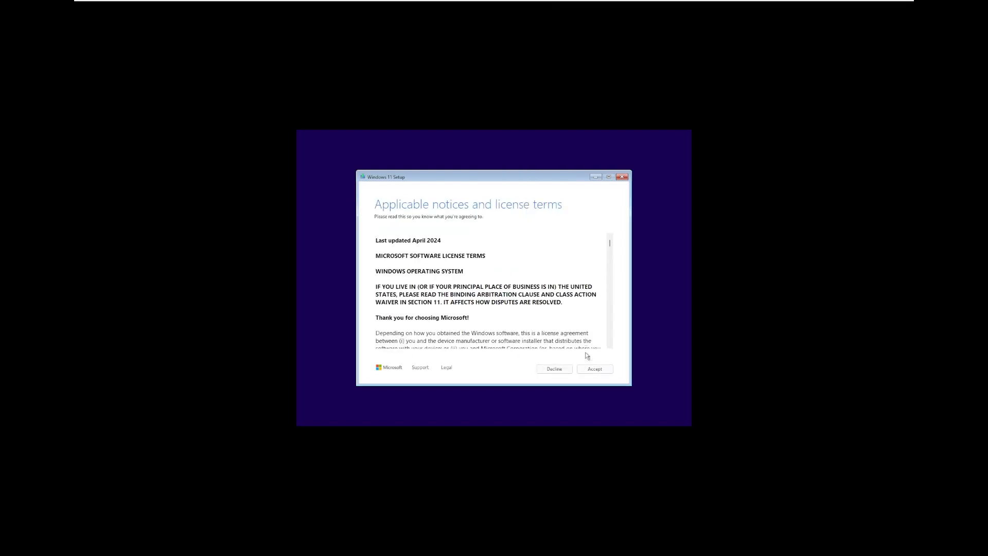
left_click(593, 368)
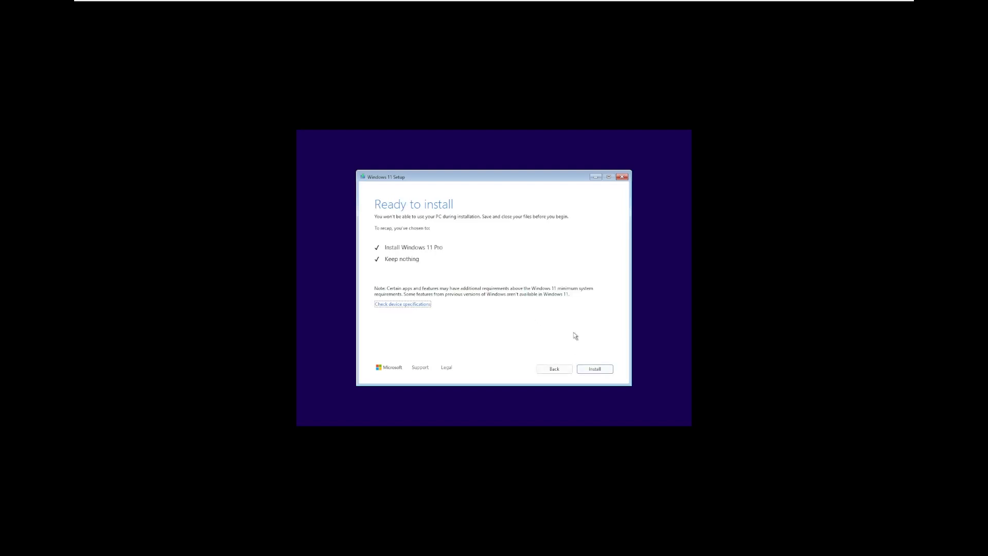
left_click(593, 368)
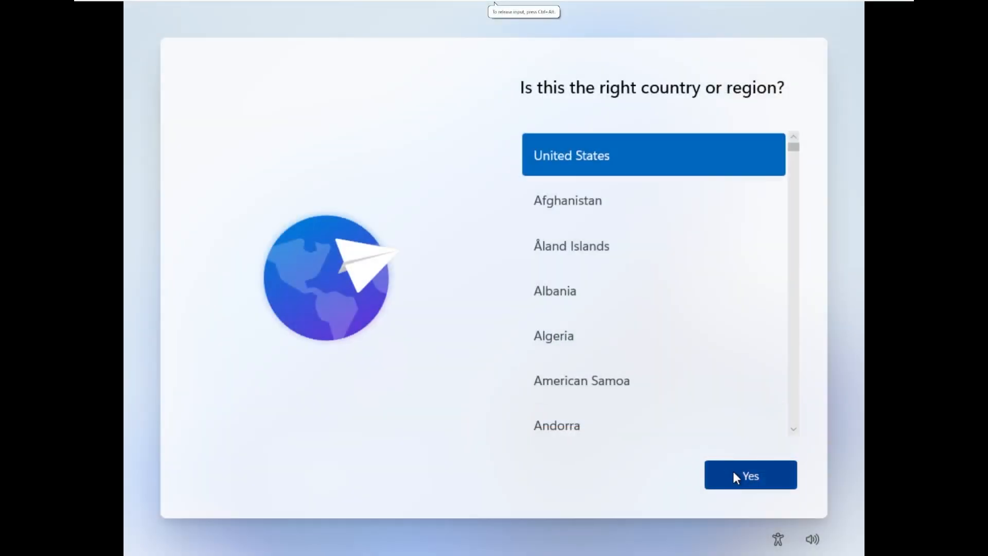
Confirm United States and US keyboard, skip device naming, choose work or school, open sign-in options
left_click(750, 475)
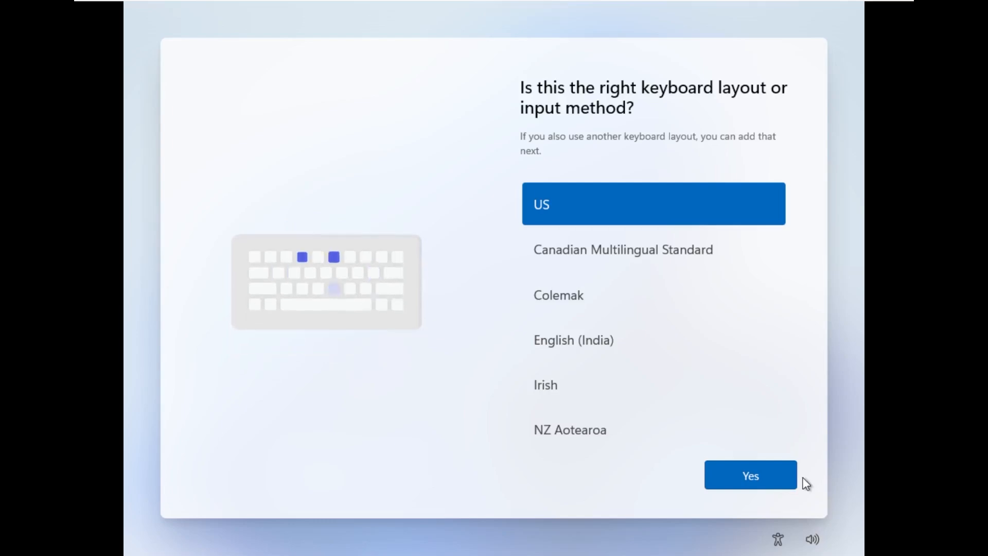
left_click(749, 475)
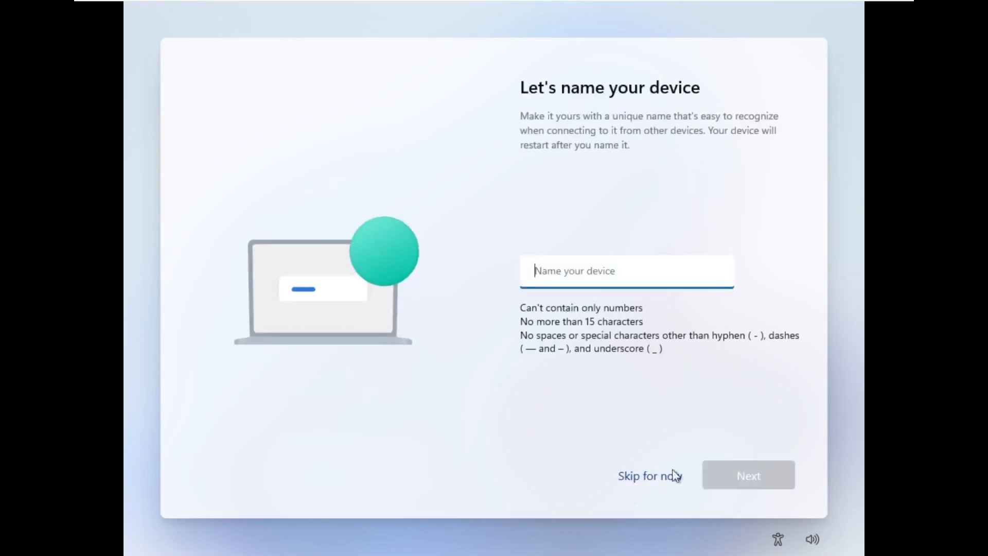
left_click(648, 475)
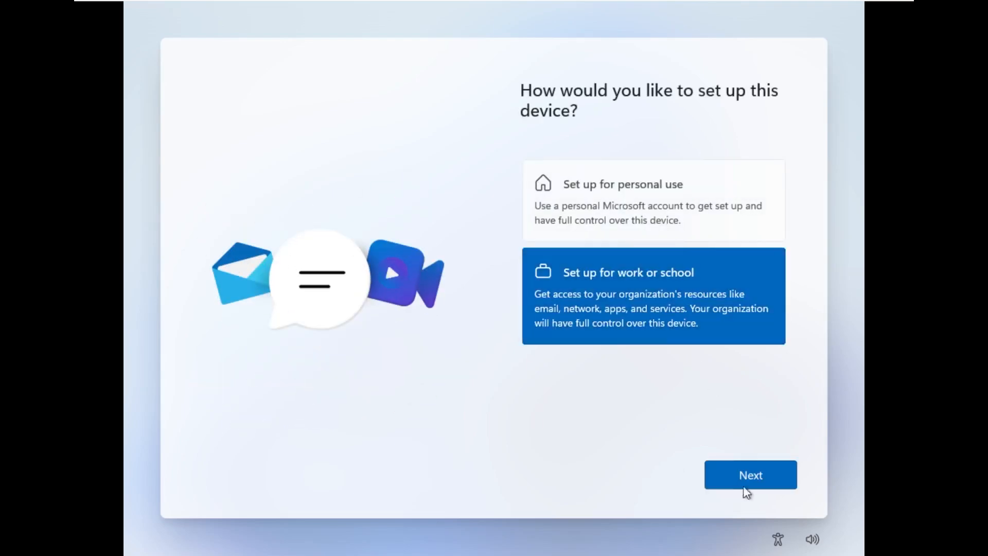
left_click(749, 474)
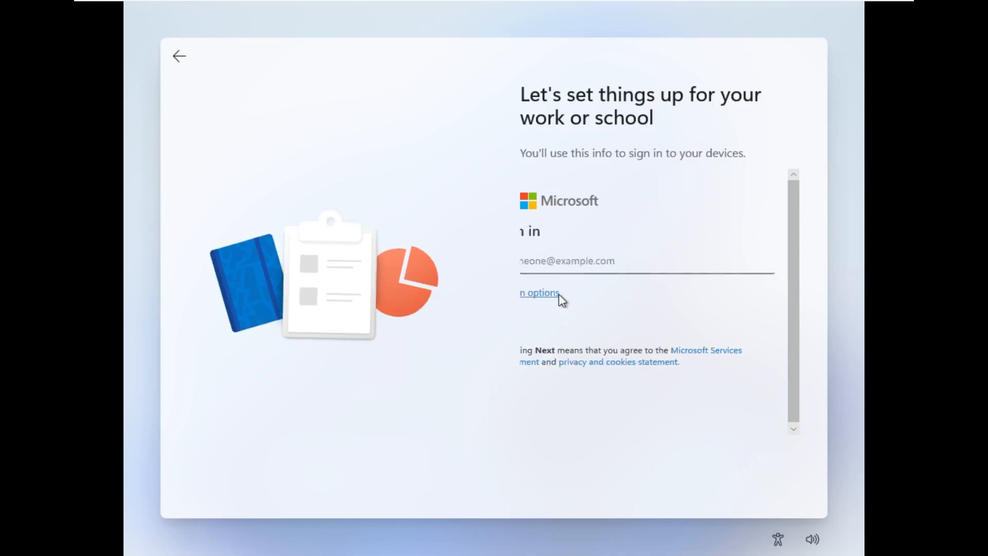
left_click(539, 292)
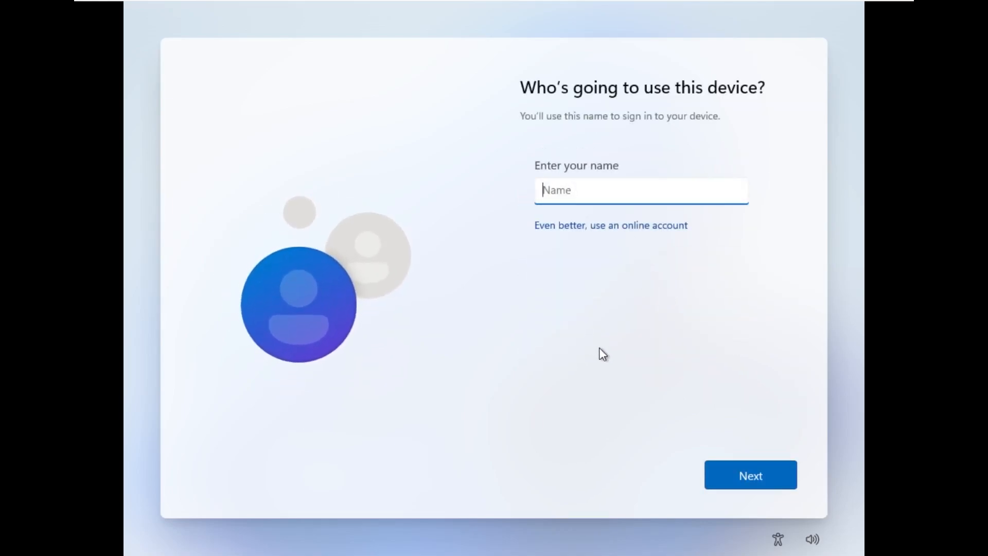
mouse_move(611, 225)
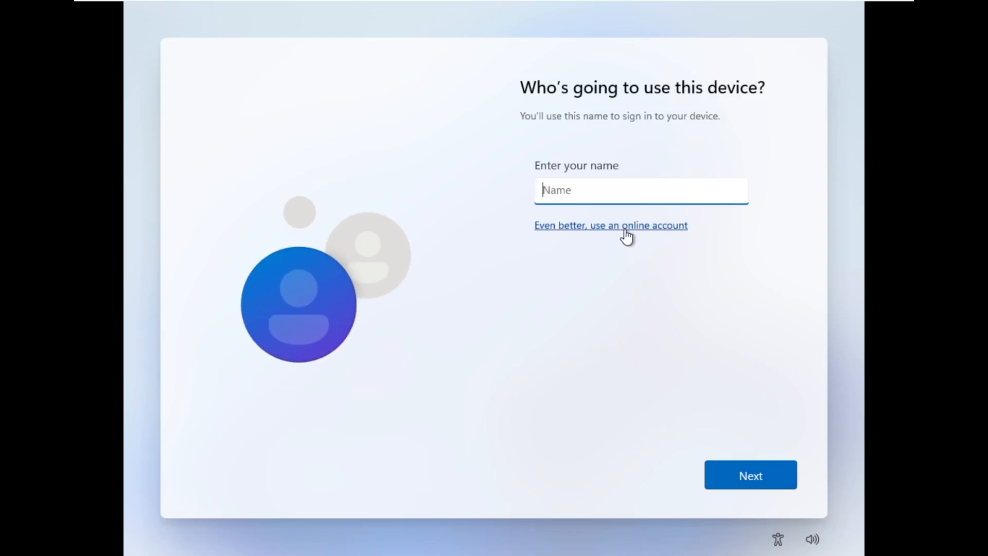
Submit the local account name and password, then accept the default privacy settings
left_click(750, 474)
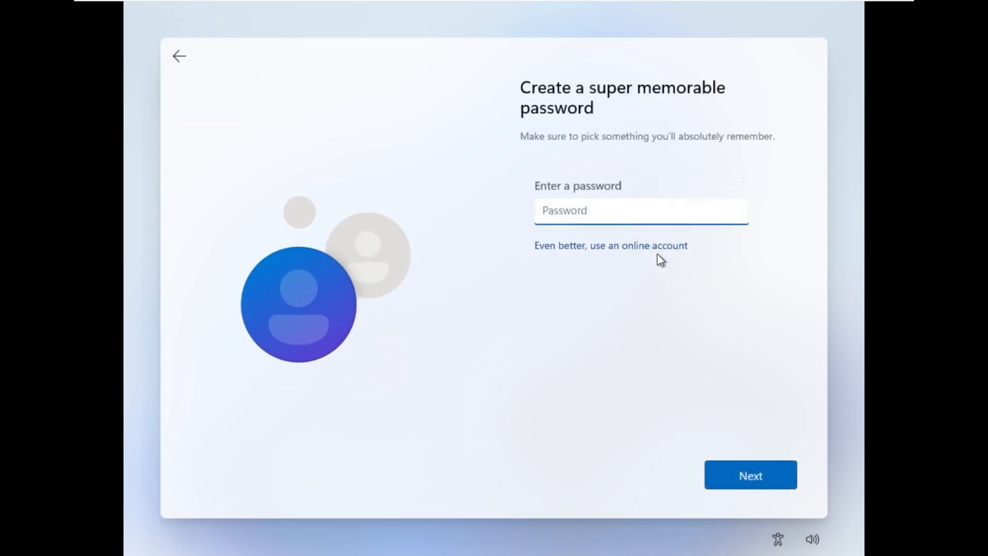
left_click(750, 474)
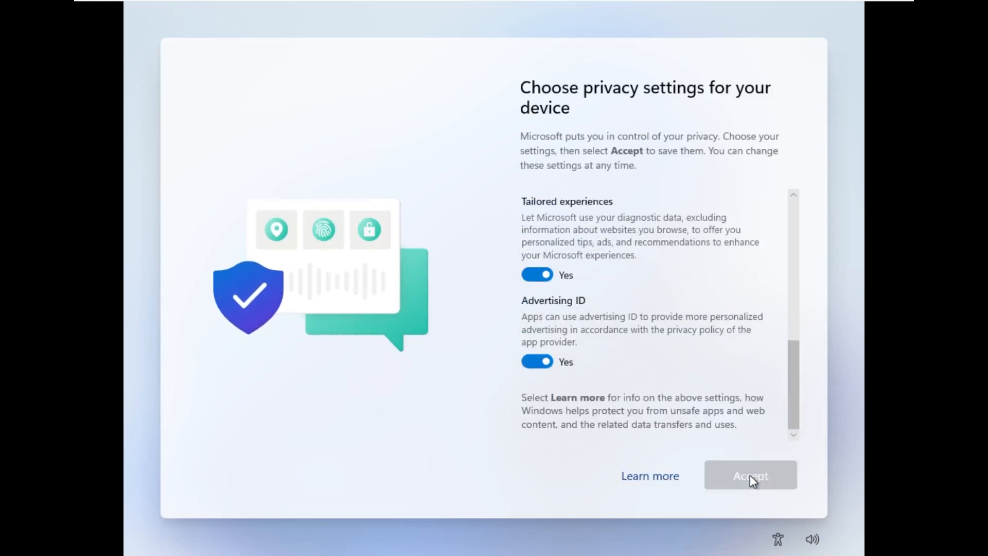
left_click(750, 475)
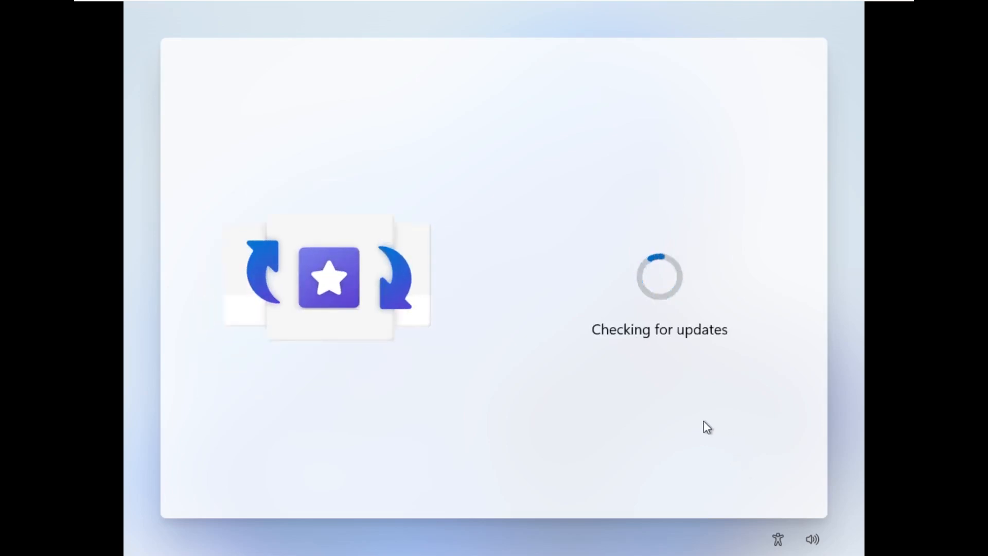
left_click(144, 5)
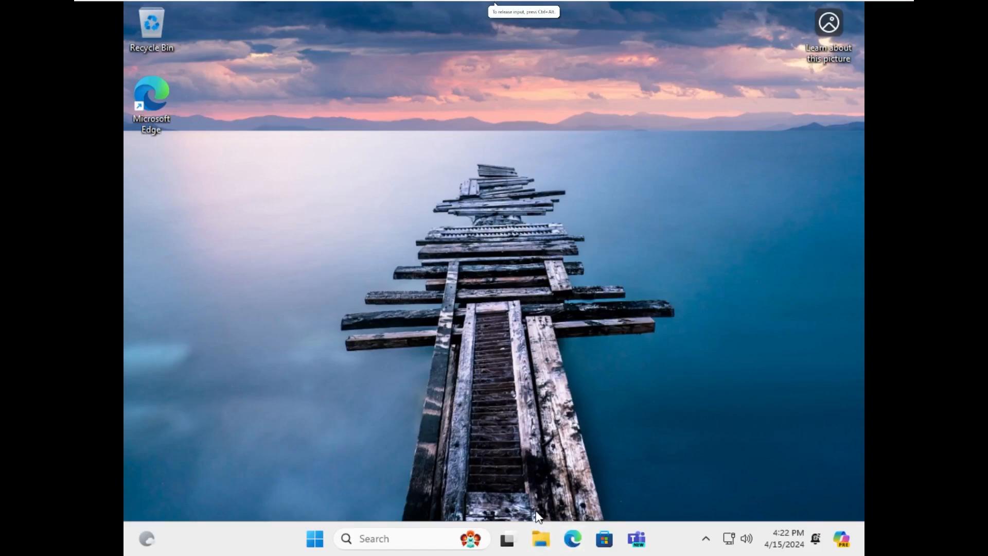
Launch setup64 from the VMware Tools DVD drive, approve the UAC prompt, and close Explorer
left_click(541, 538)
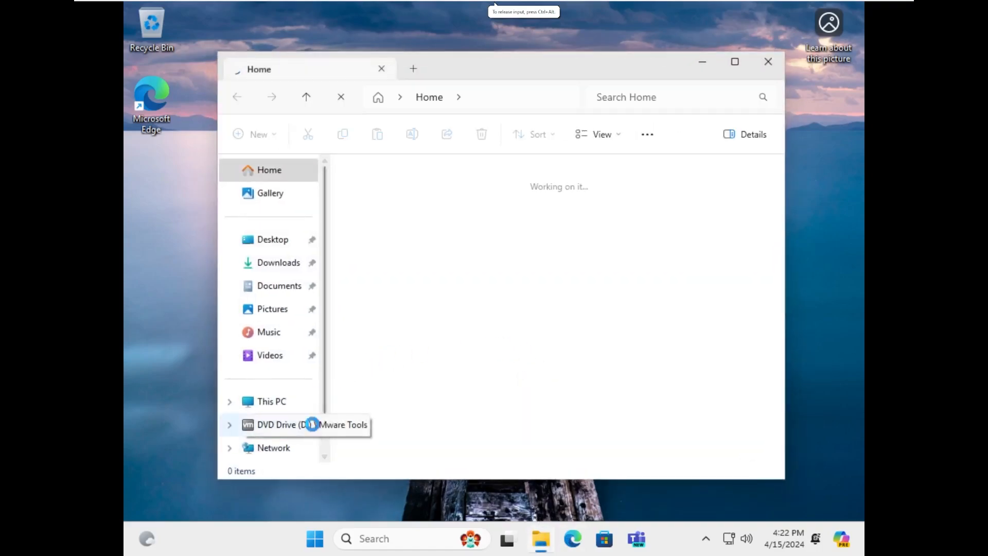
left_click(287, 424)
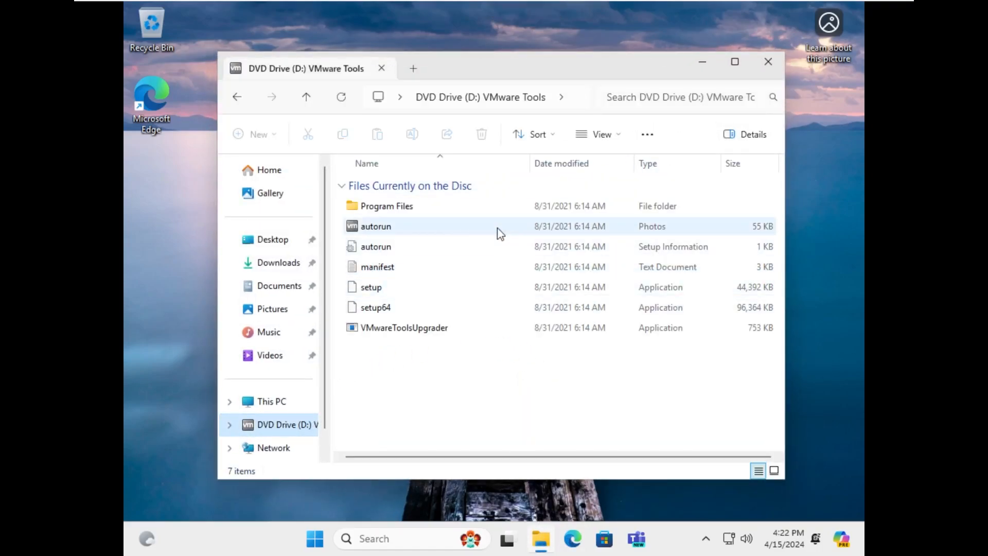
left_click(376, 306)
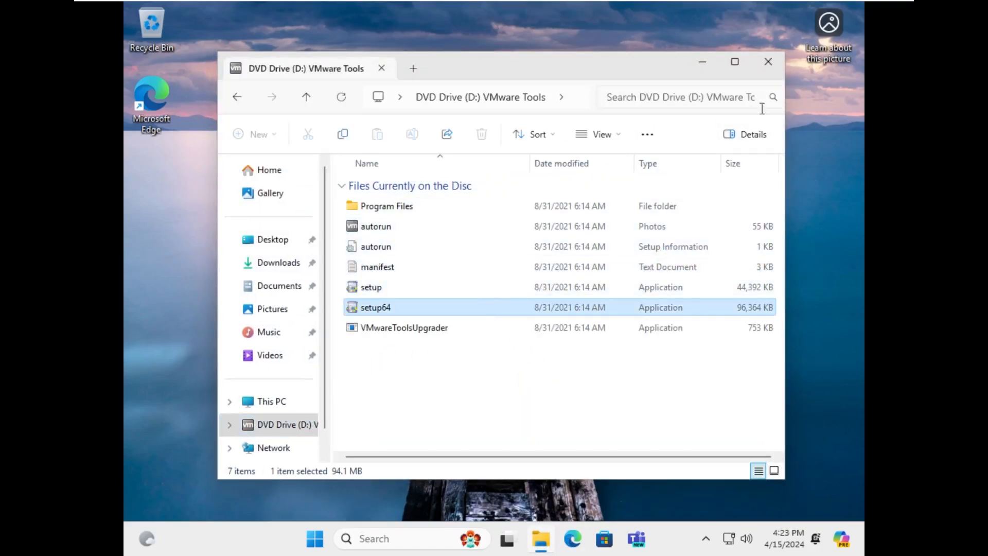
double_click(376, 307)
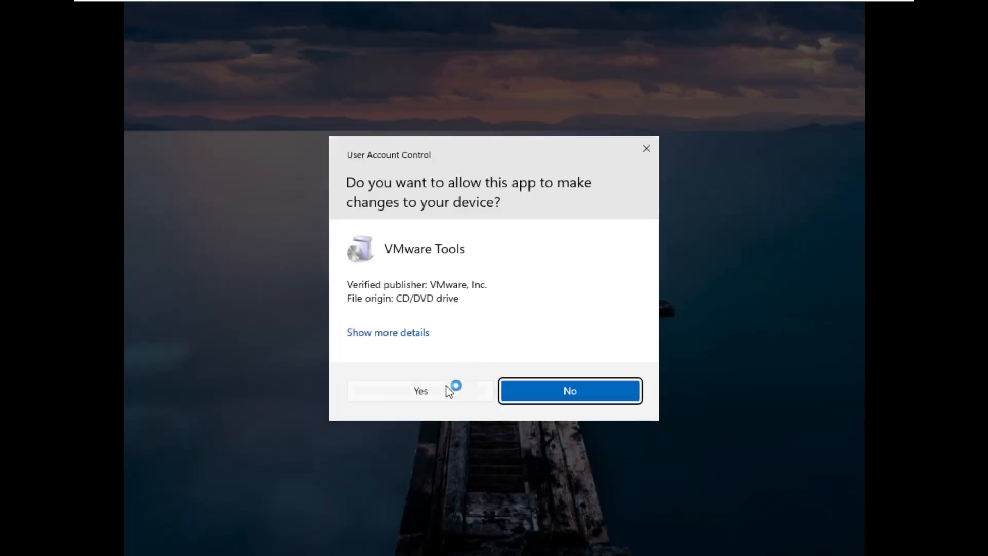
left_click(420, 391)
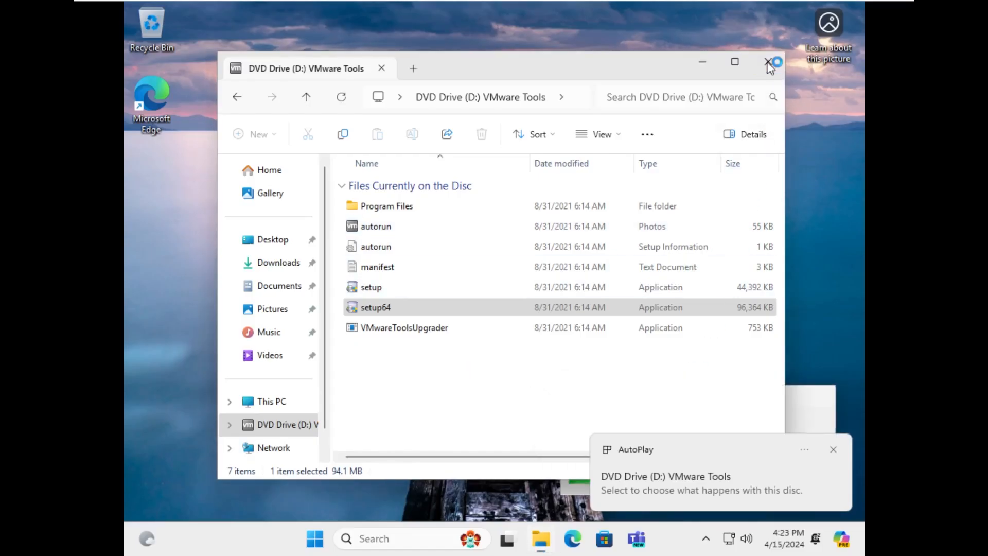
left_click(751, 62)
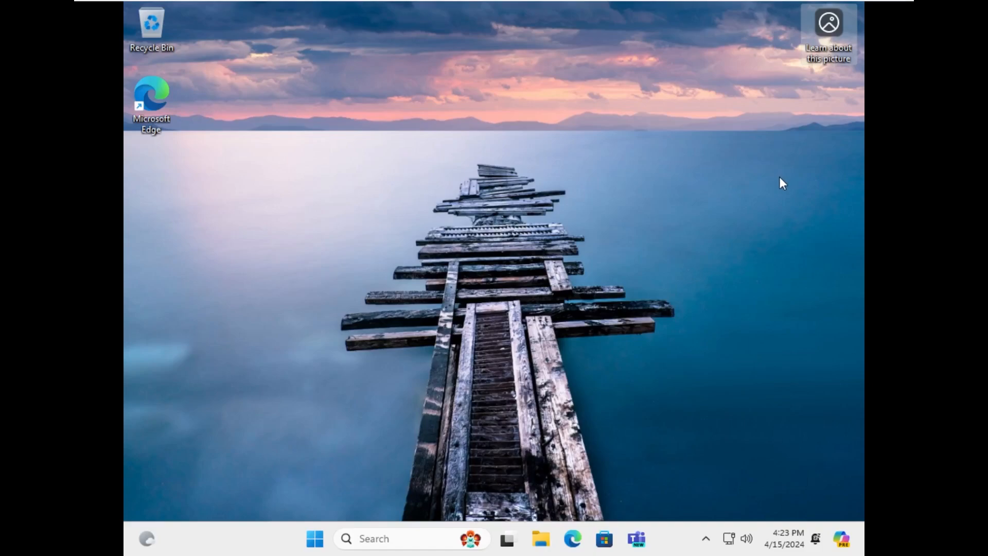
mouse_move(683, 286)
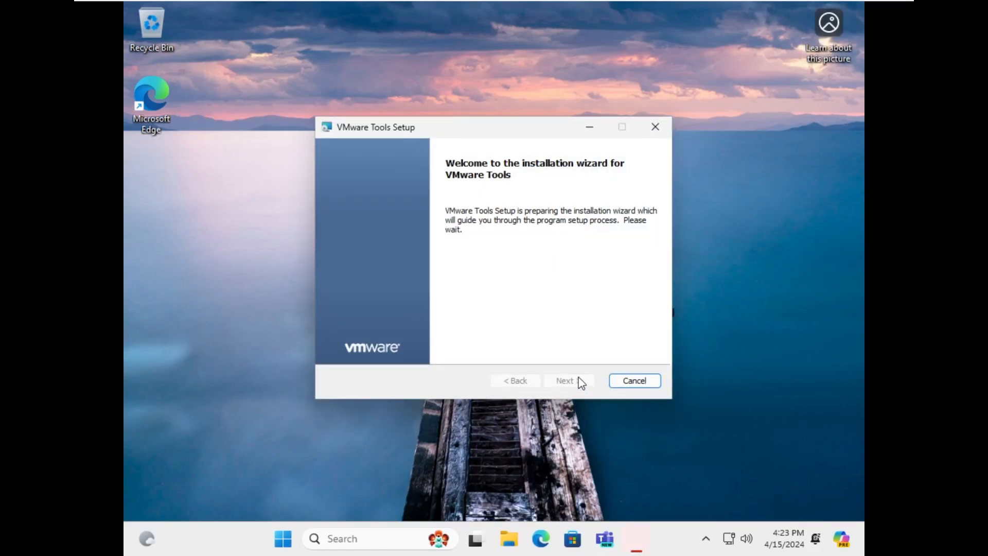
Install VMware Tools with default settings until the restart prompt appears
left_click(564, 381)
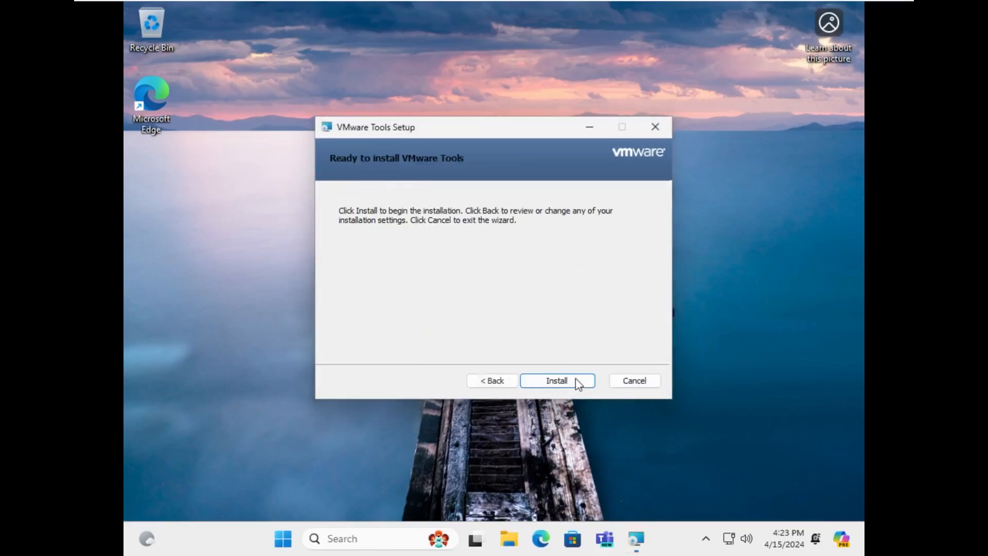
left_click(556, 380)
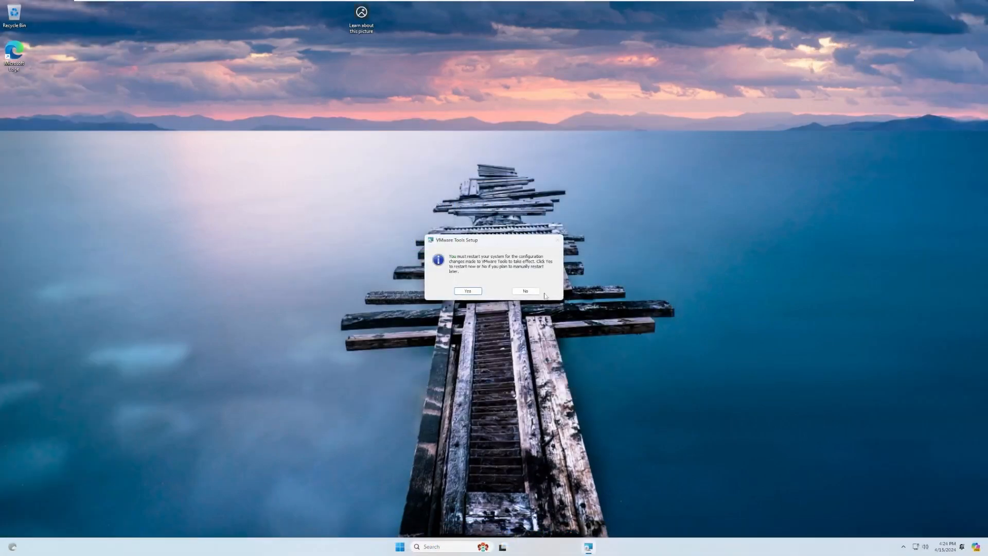
Decline the VMware Tools restart, dismiss the Copilot pane, and bring up File Explorer
left_click(525, 291)
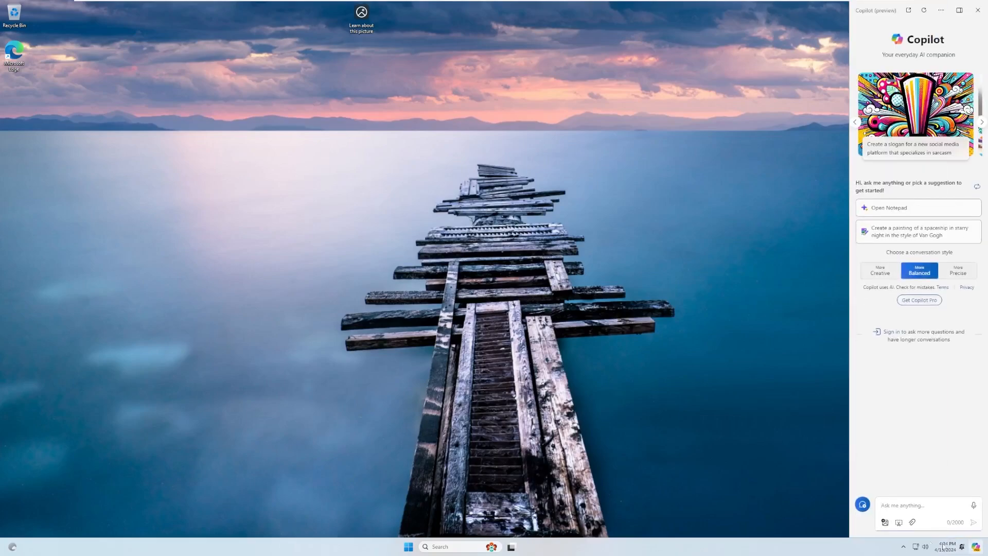
mouse_move(692, 457)
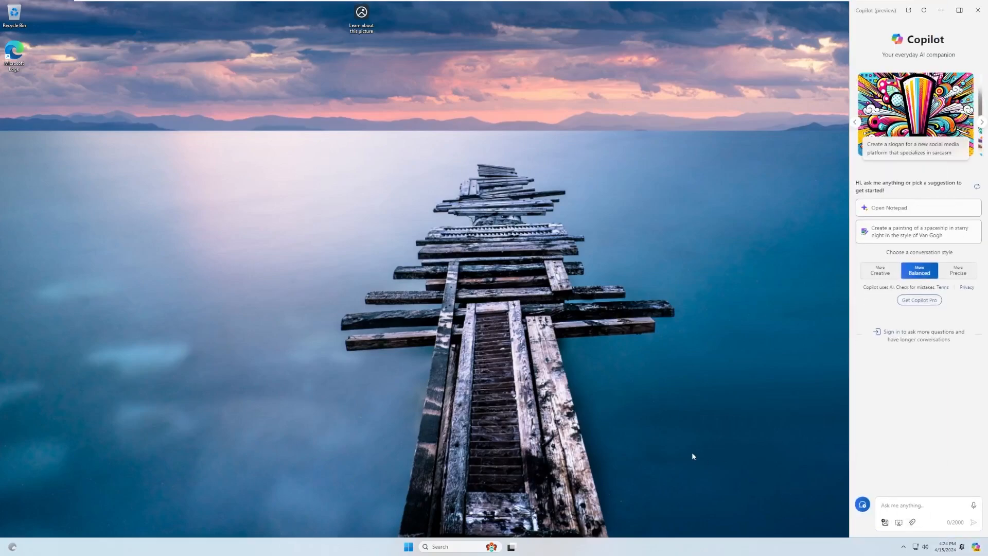
left_click(977, 10)
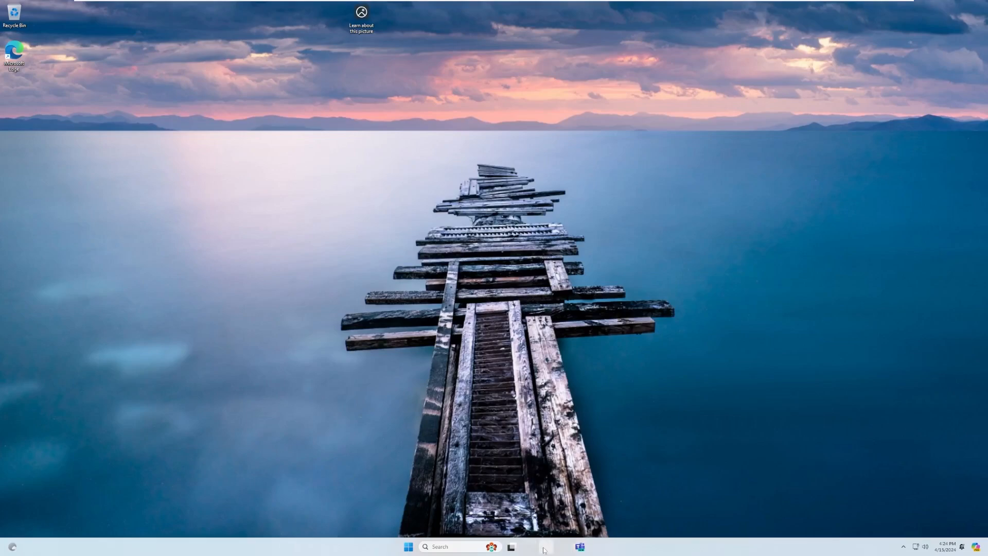
left_click(545, 546)
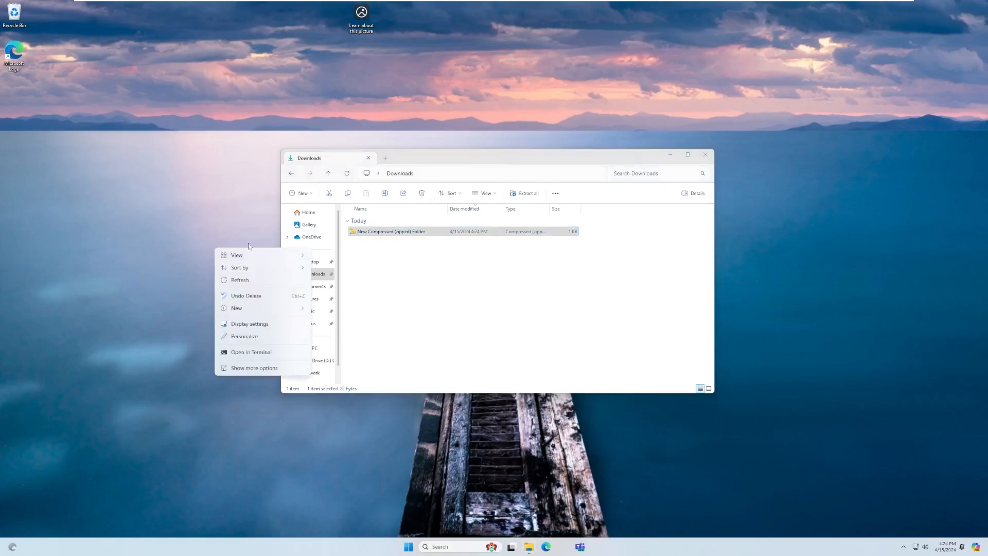
mouse_move(466, 323)
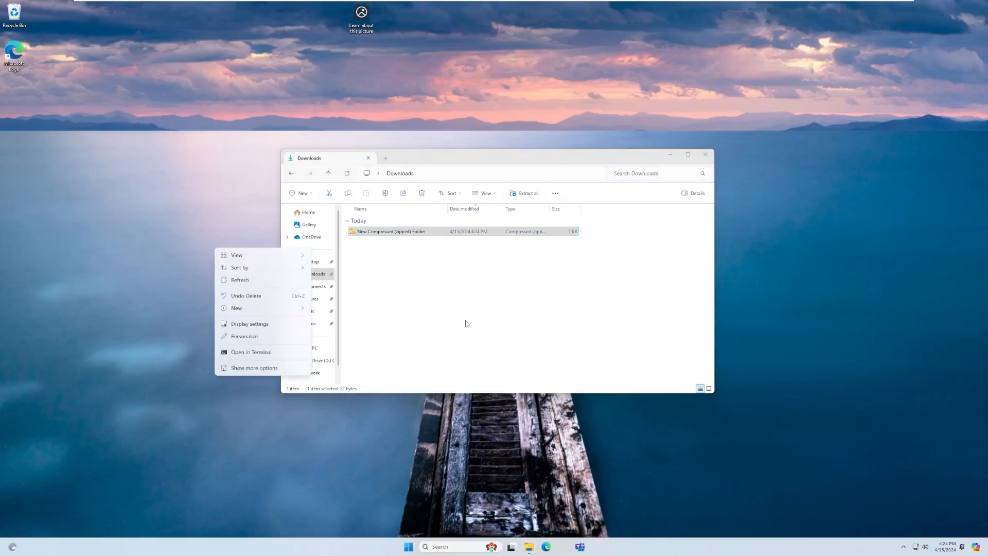
Dismiss the desktop menu and show the new context menu for the zipped folder in Downloads
left_click(466, 323)
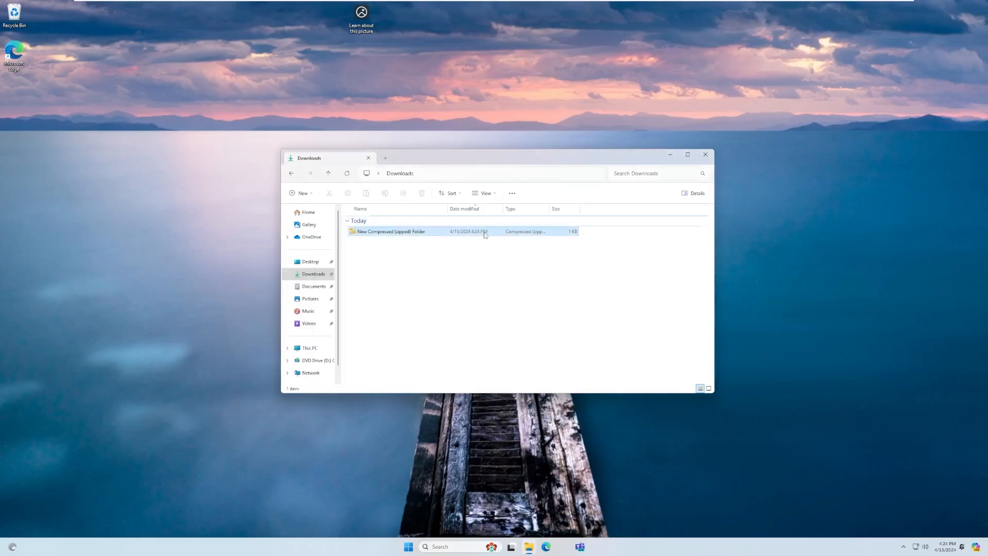
right_click(389, 231)
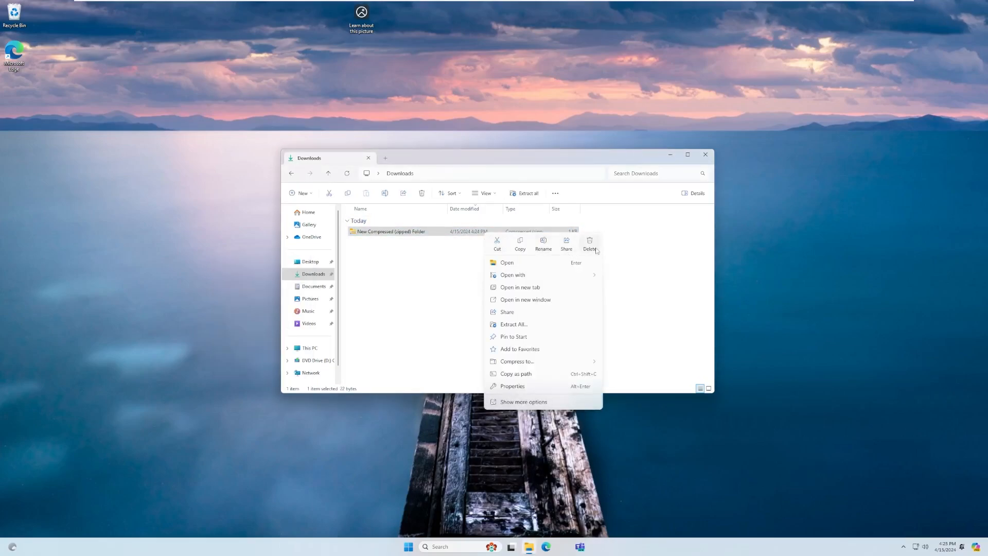
mouse_move(609, 354)
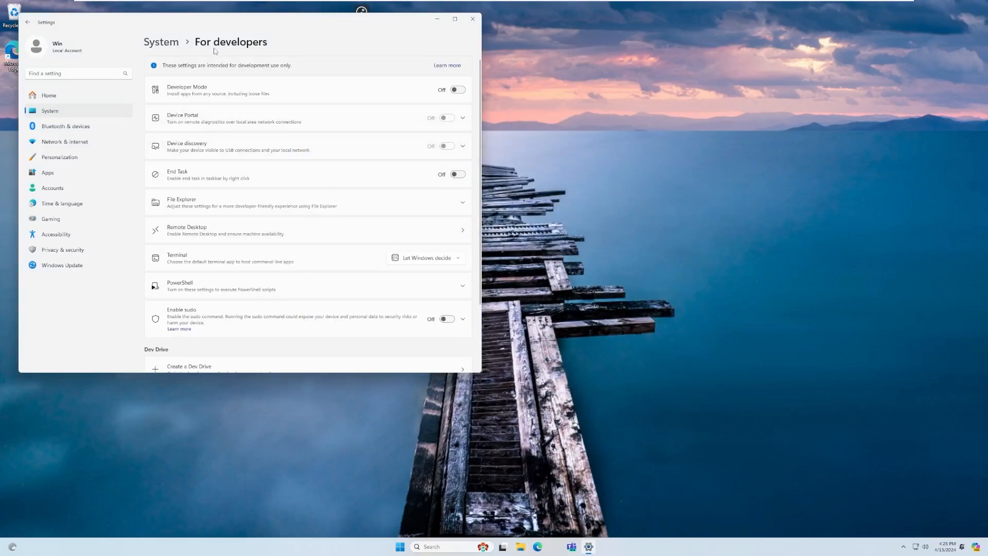
Turn on Enable sudo under For developers and list its run-mode options
scroll("down", 3)
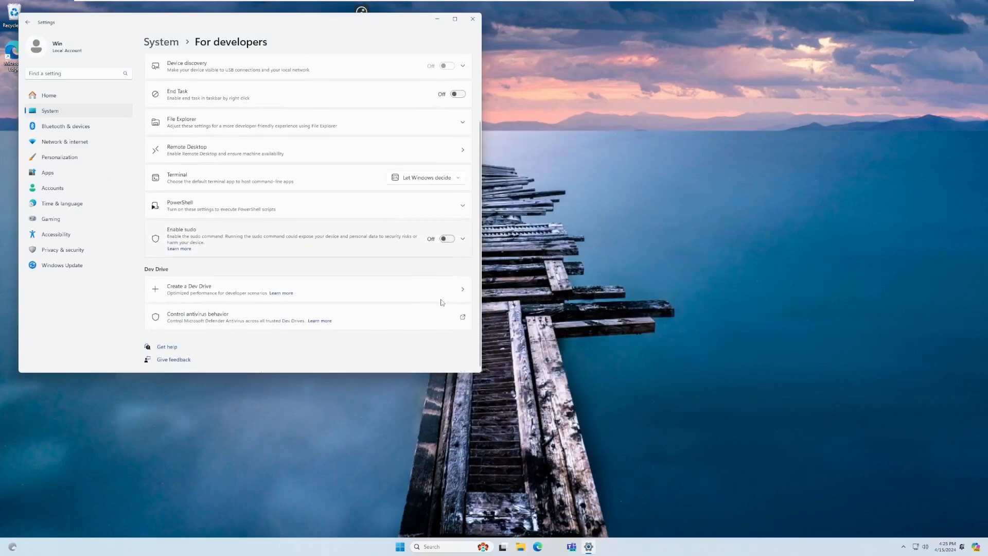
left_click(448, 238)
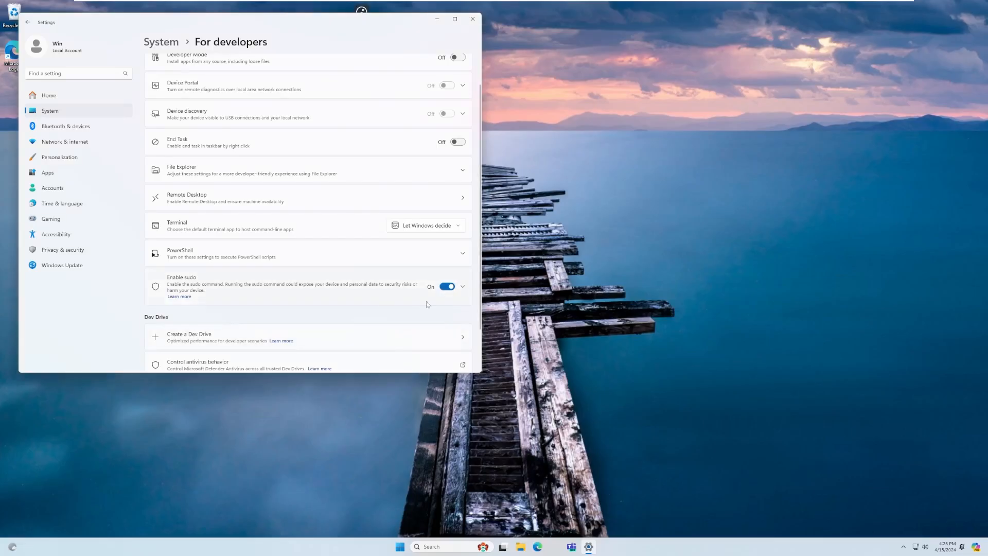
left_click(462, 286)
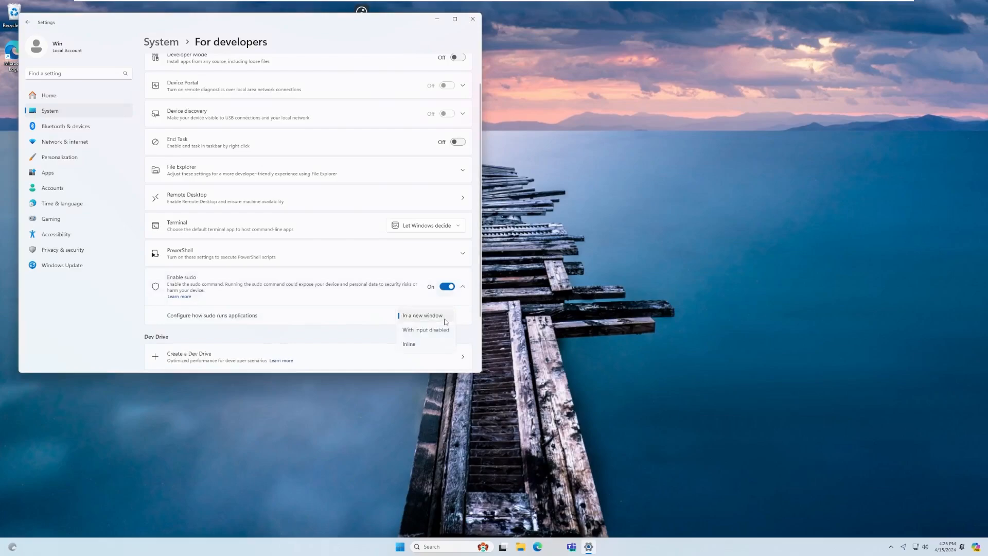
mouse_move(426, 329)
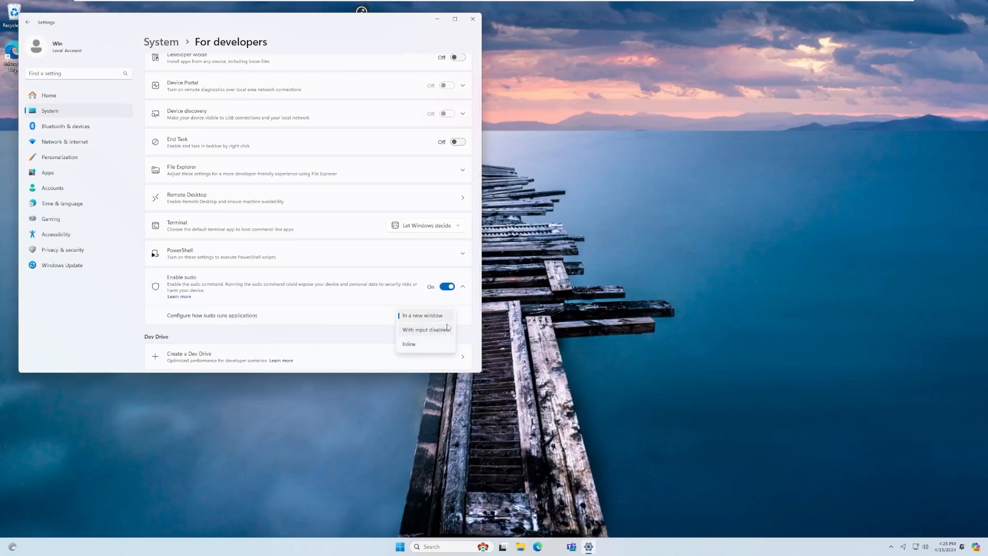
mouse_move(450, 327)
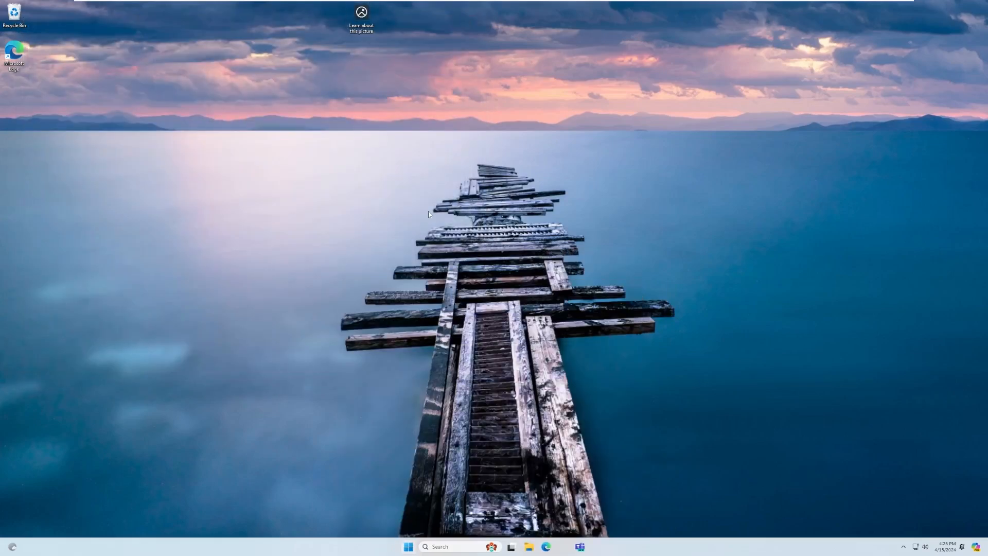
Run del C:\ without elevation and see the access-denied errors
type("del")
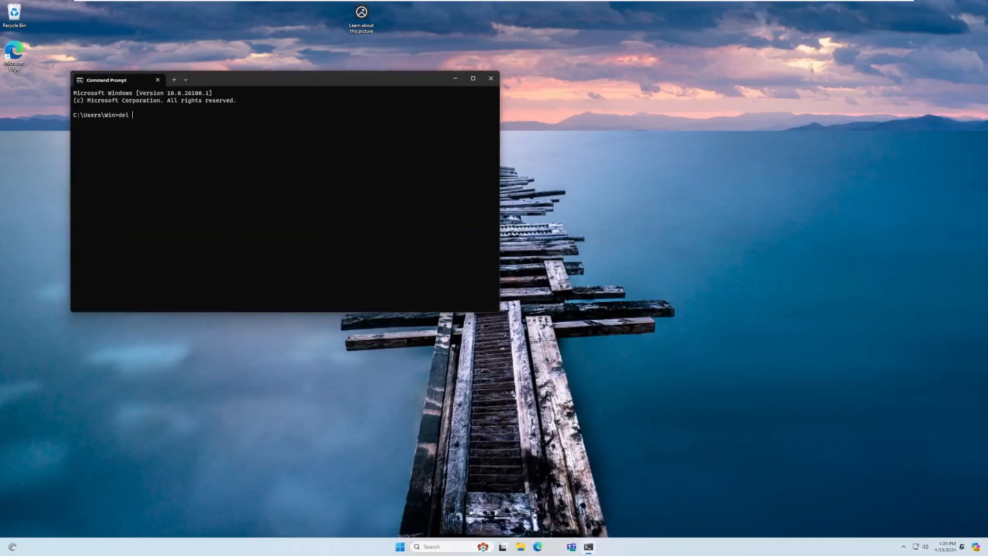
type("C:\\")
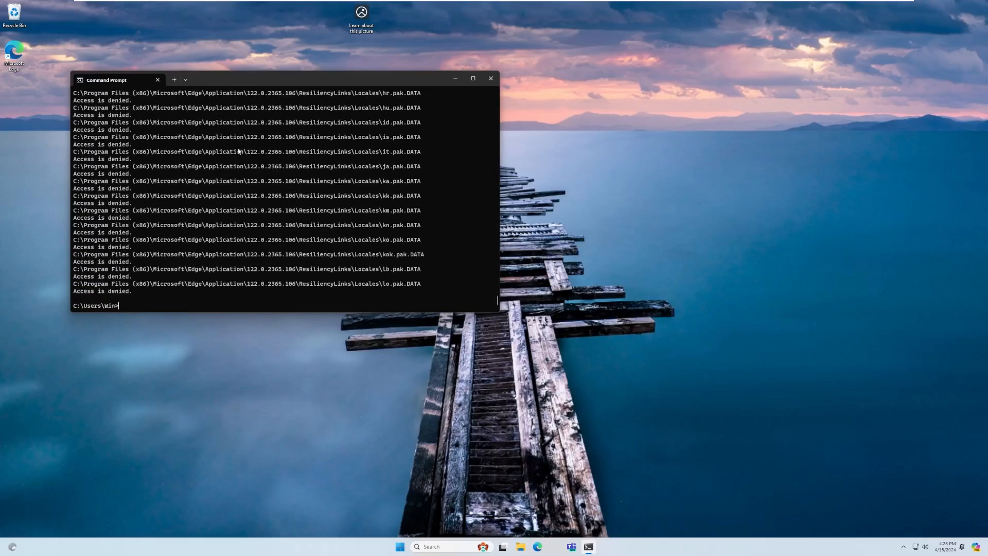
scroll("down", 3)
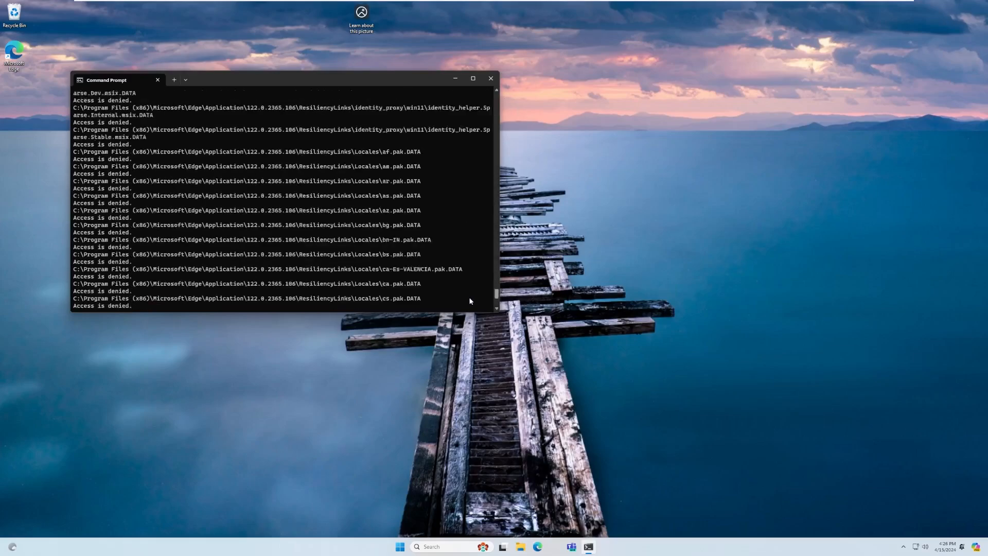
Display sudo's usage help, then run sudo del C:\ /s /q
type("sudop")
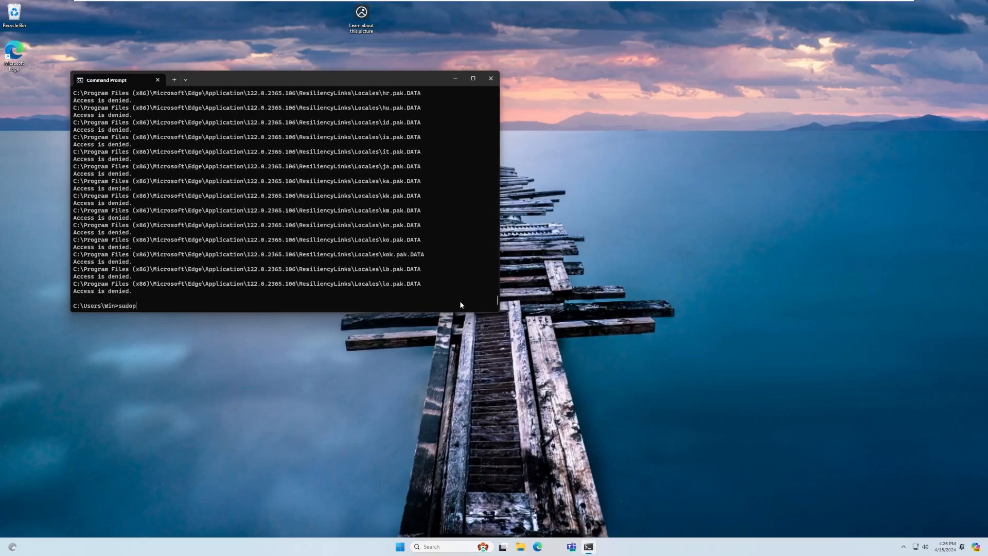
key("enter")
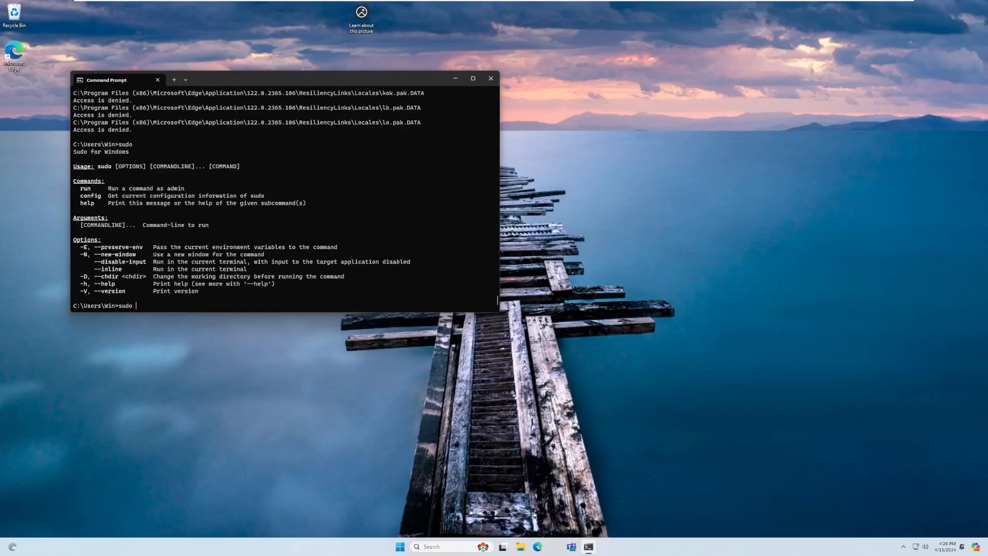
type("de")
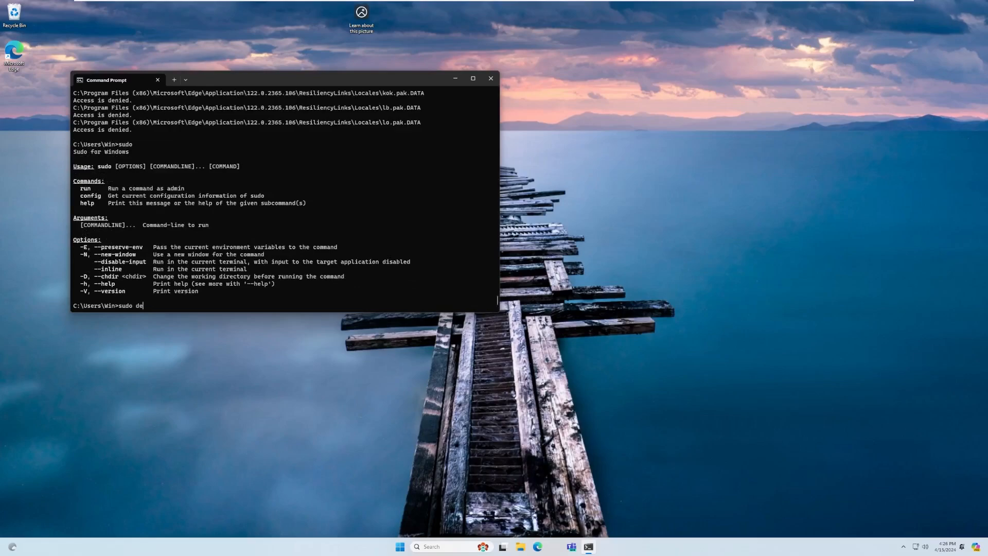
type("; C:\\ /s /q")
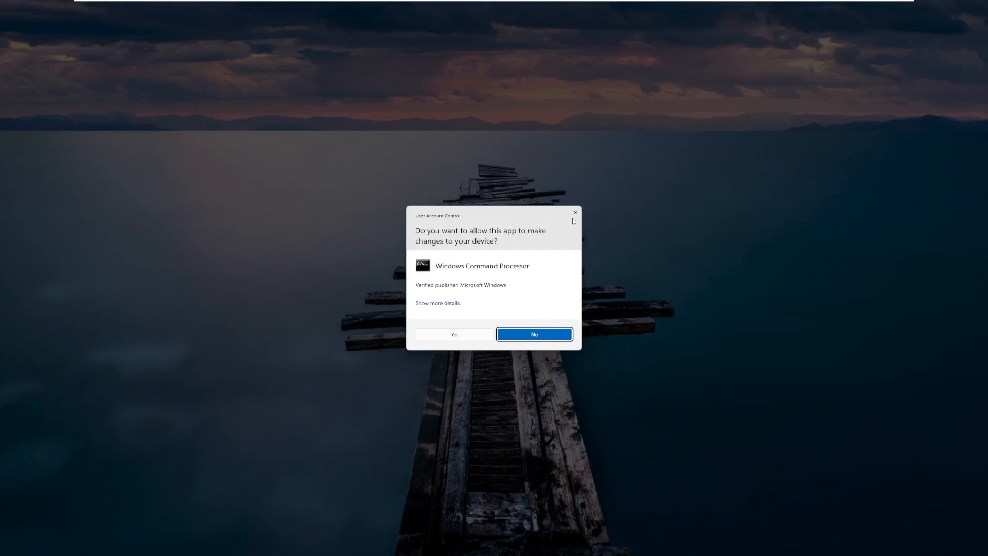
Decline the UAC prompt to cancel the drive-wide delete and close Command Prompt
left_click(533, 334)
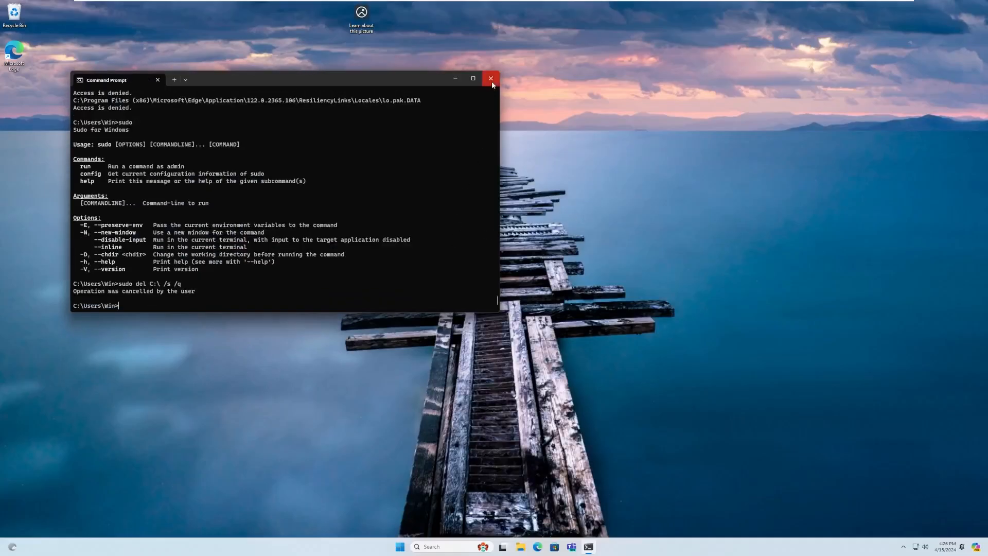
left_click(490, 79)
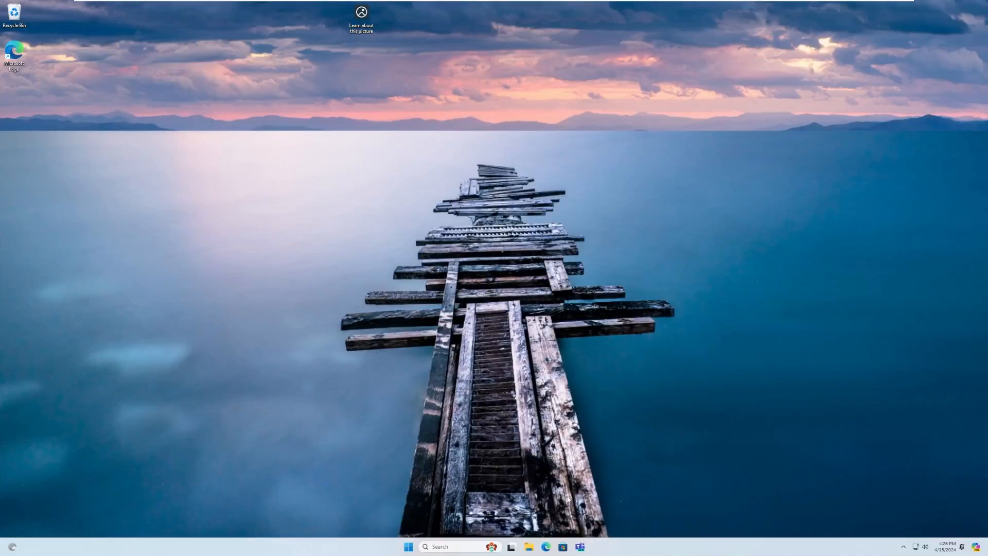
mouse_move(570, 498)
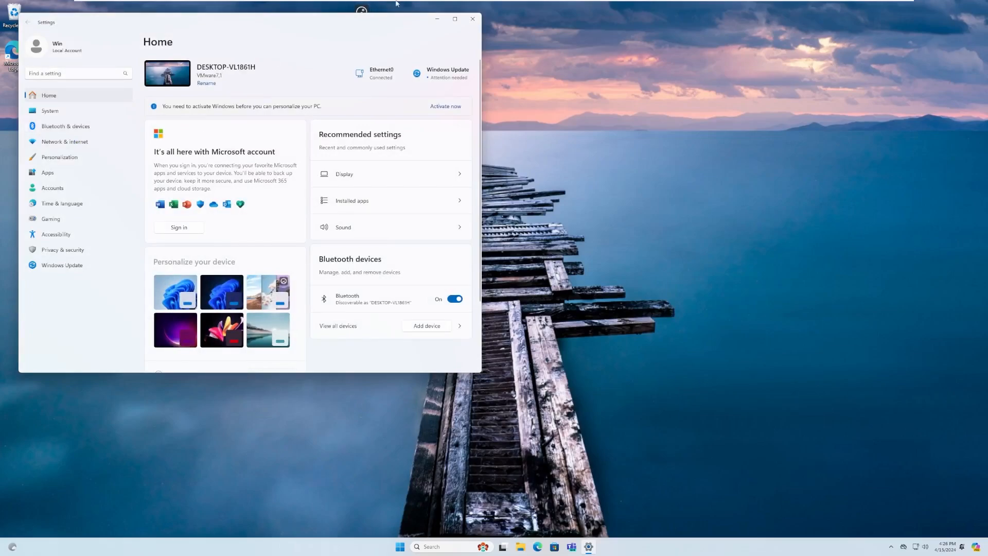
left_click(472, 19)
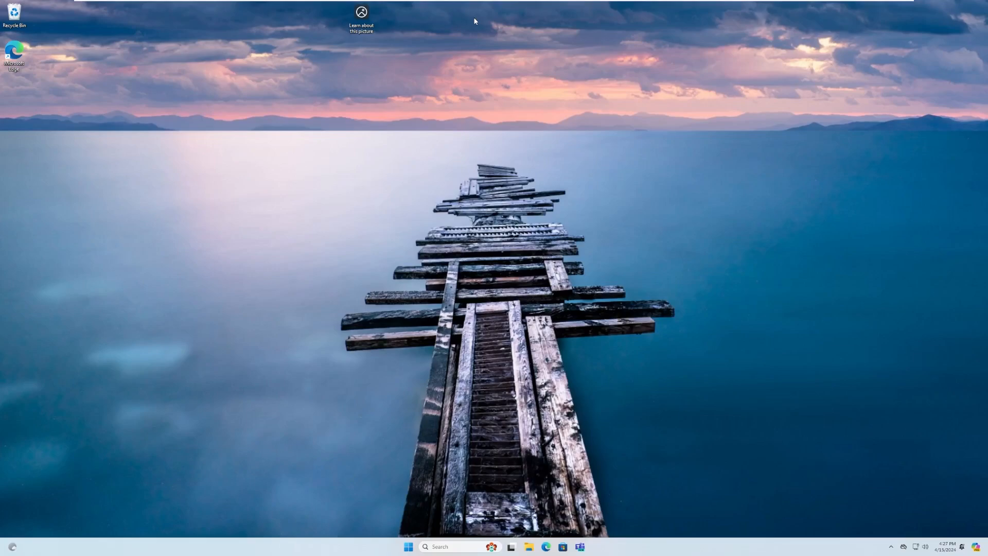
mouse_move(951, 548)
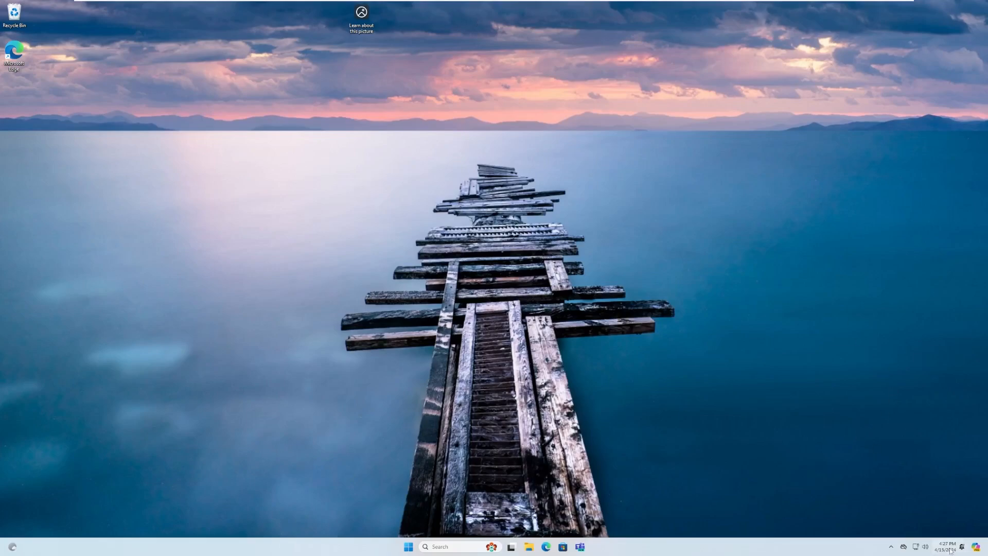
left_click(946, 546)
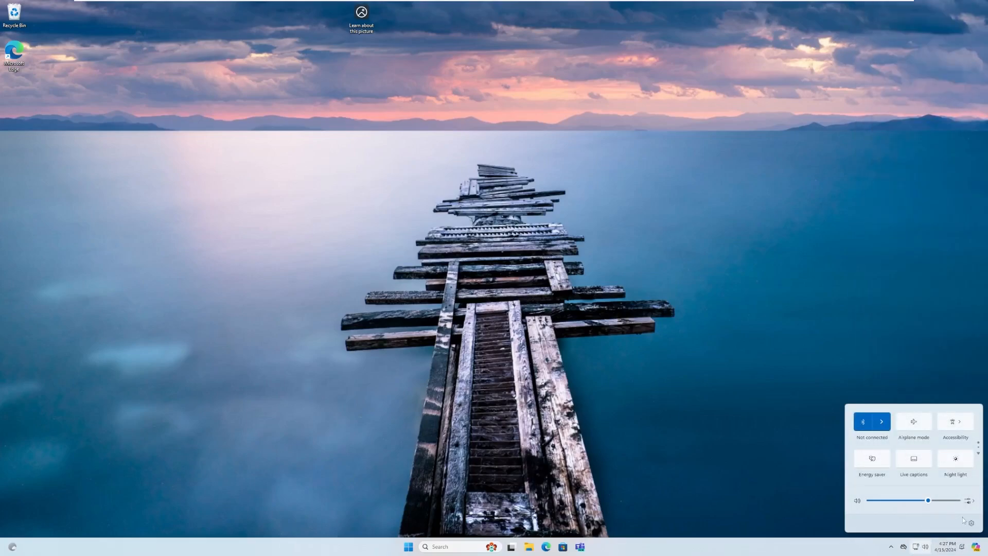
left_click(978, 443)
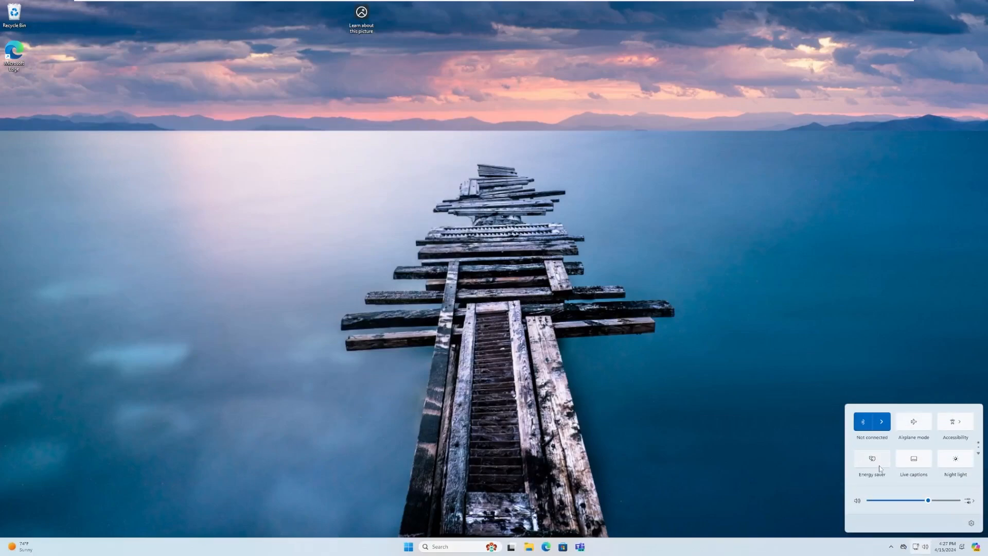
mouse_move(642, 385)
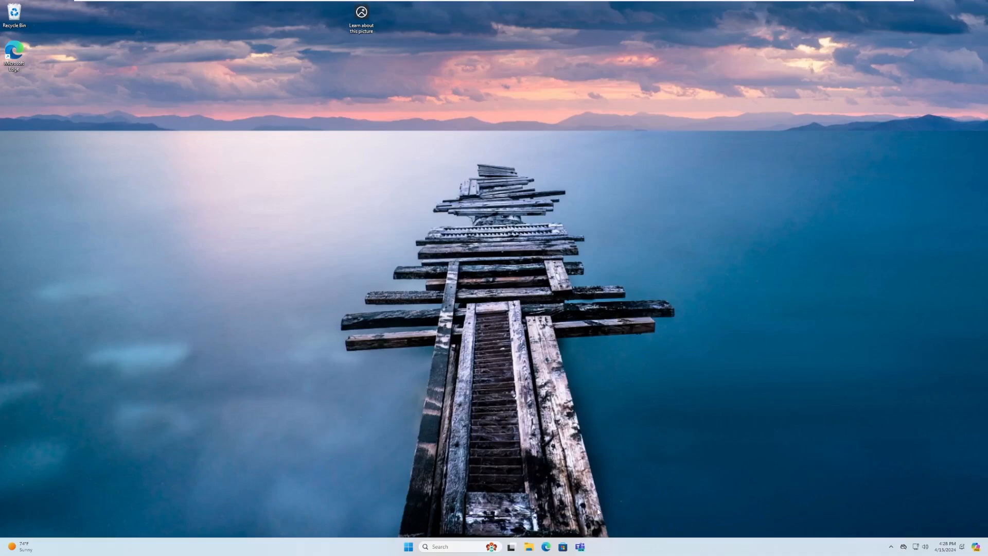
Go to Settings > System > Windows Update and download and install all updates
left_click(408, 550)
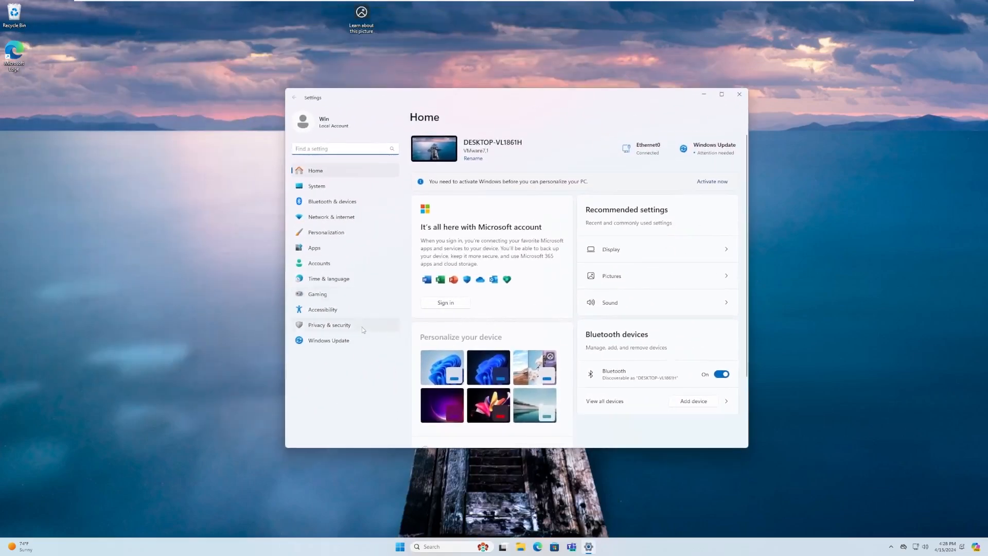
left_click(317, 186)
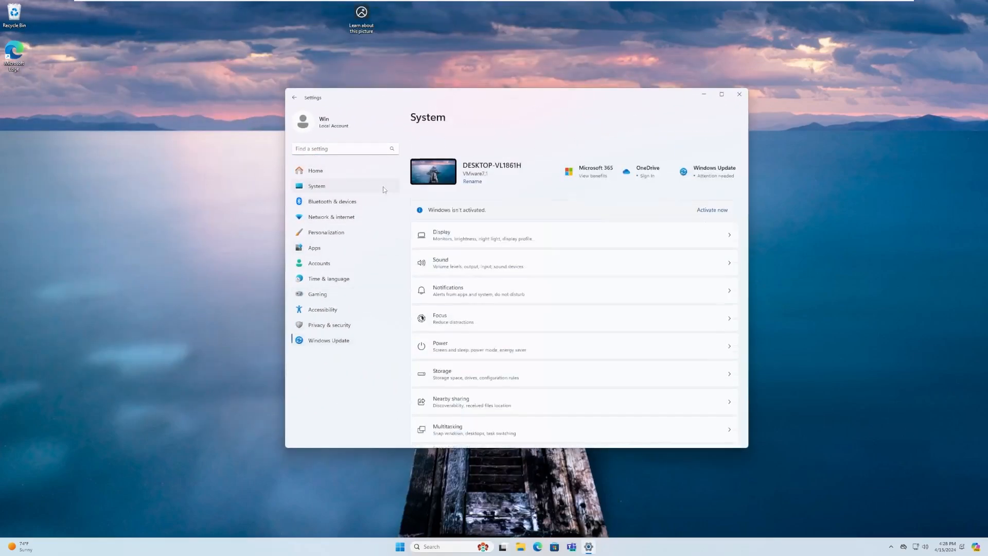
left_click(329, 339)
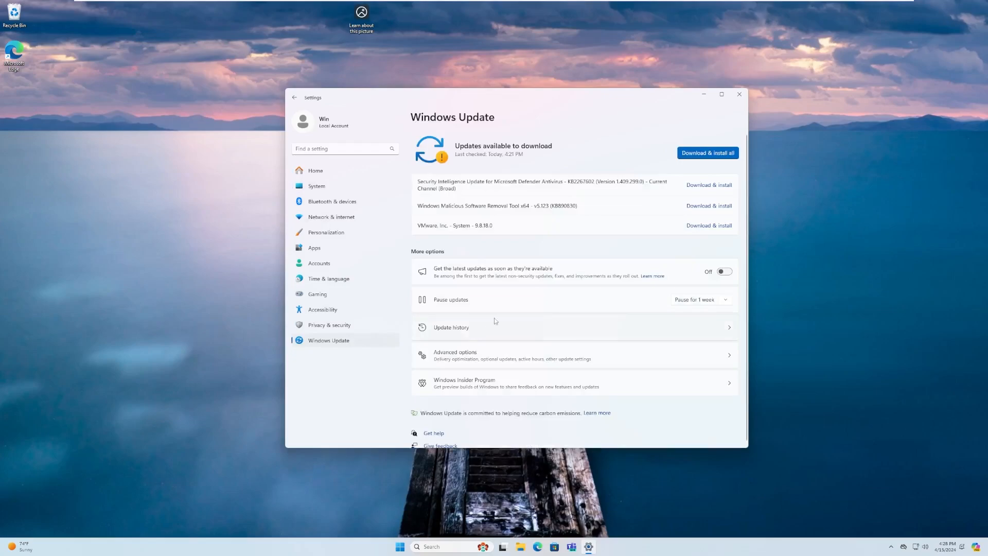
left_click(707, 152)
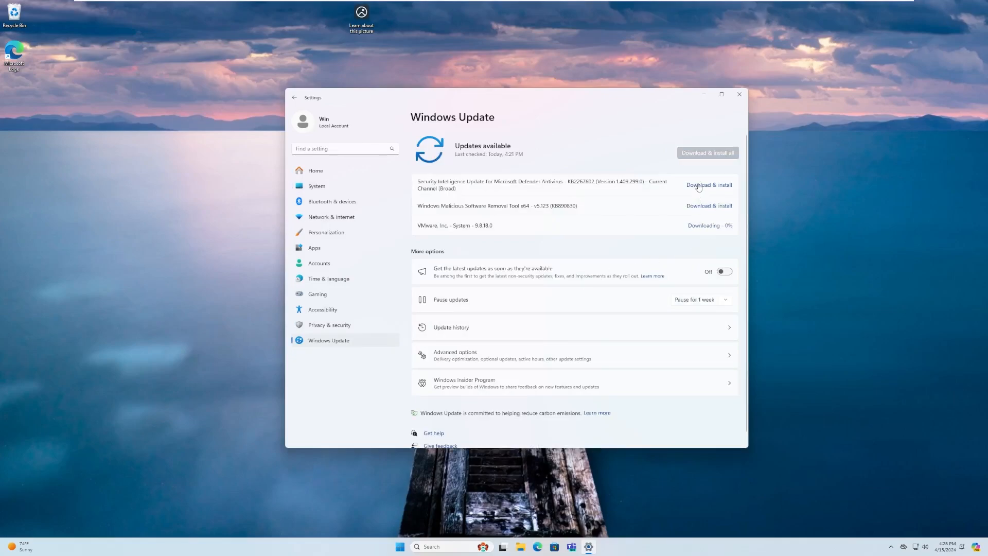